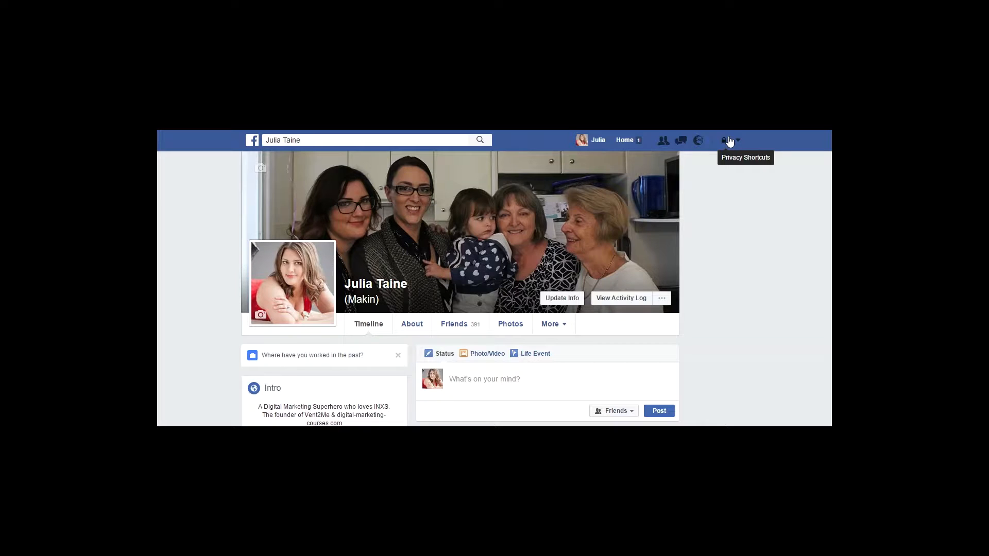
mouse_move(733, 141)
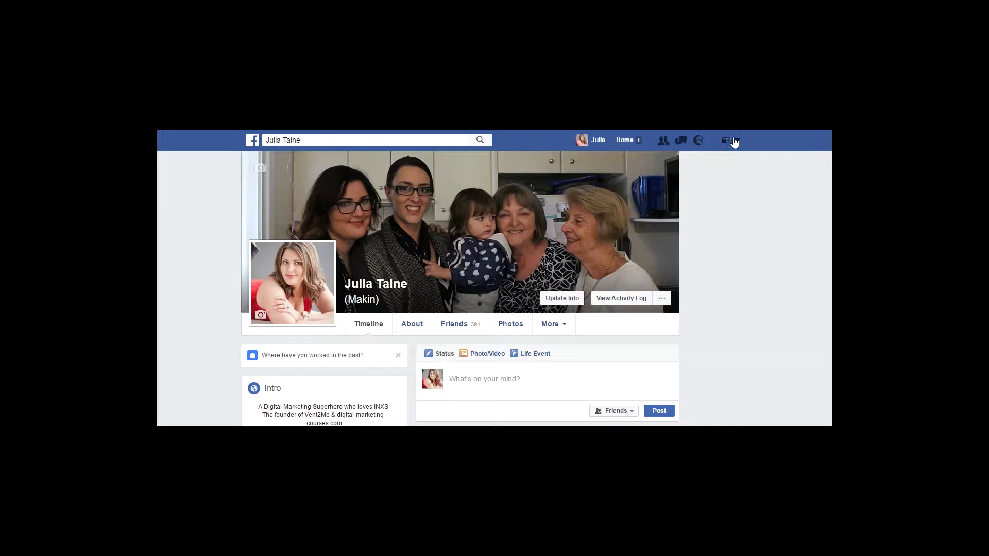
- Start Facebook's Privacy Check-up and scroll through its Posts, Apps and Profile steps
left_click(725, 141)
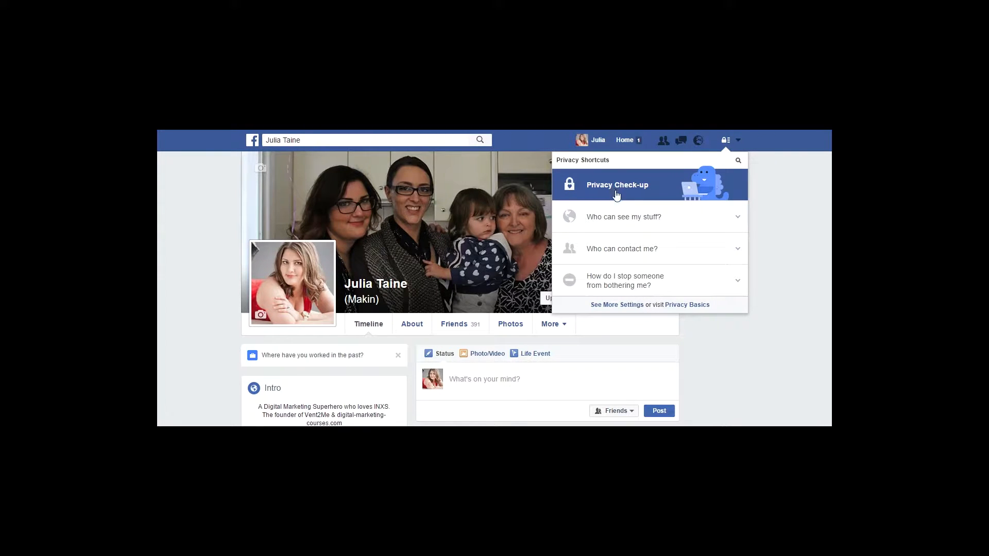
left_click(617, 185)
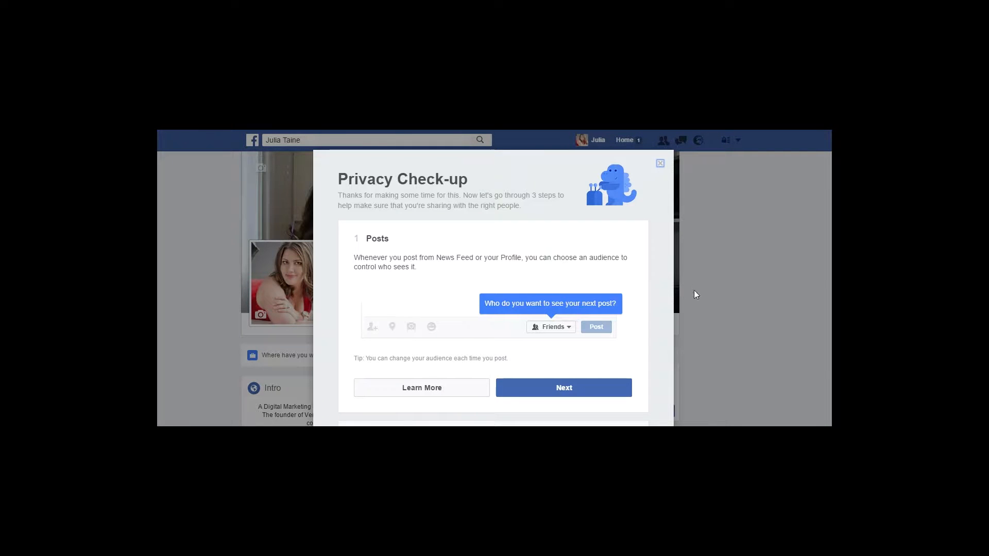
mouse_move(802, 367)
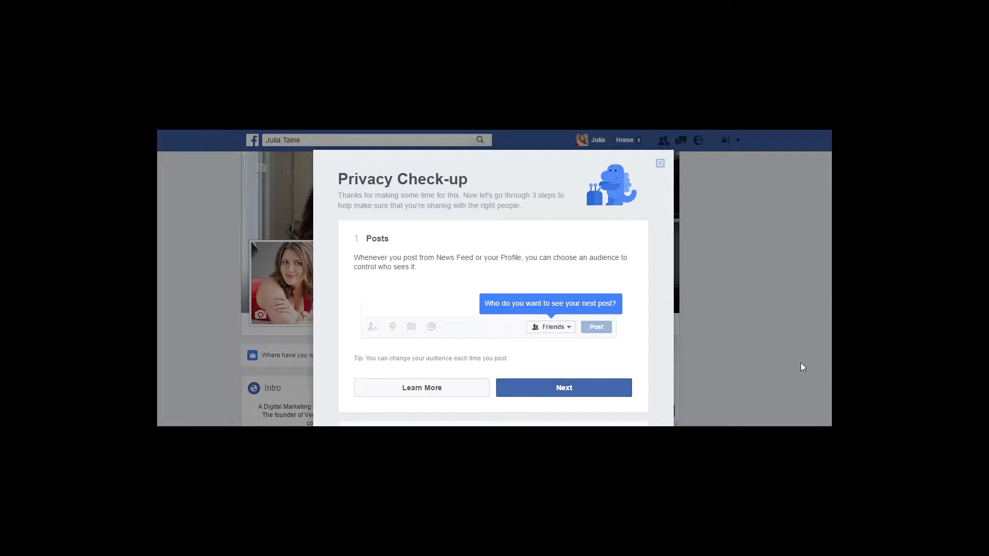
scroll("down", 3)
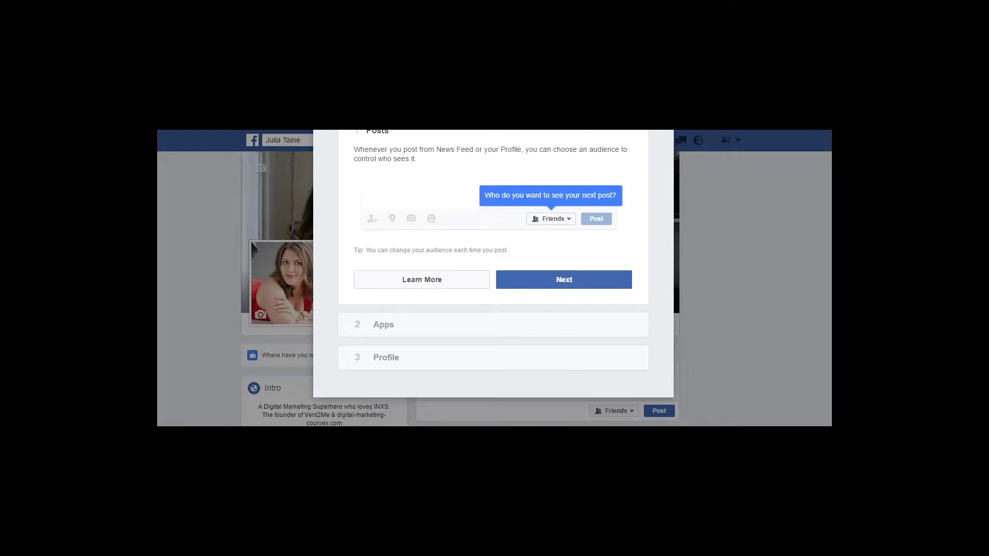
mouse_move(741, 242)
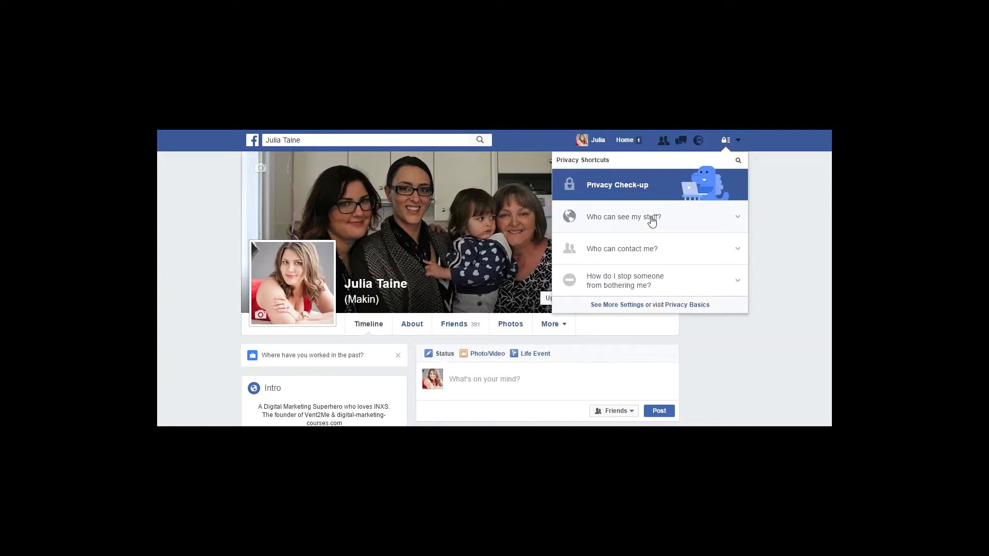
- Expand 'Who can see my stuff?' and 'Who can contact me?', then view the friend request audience choices
left_click(624, 217)
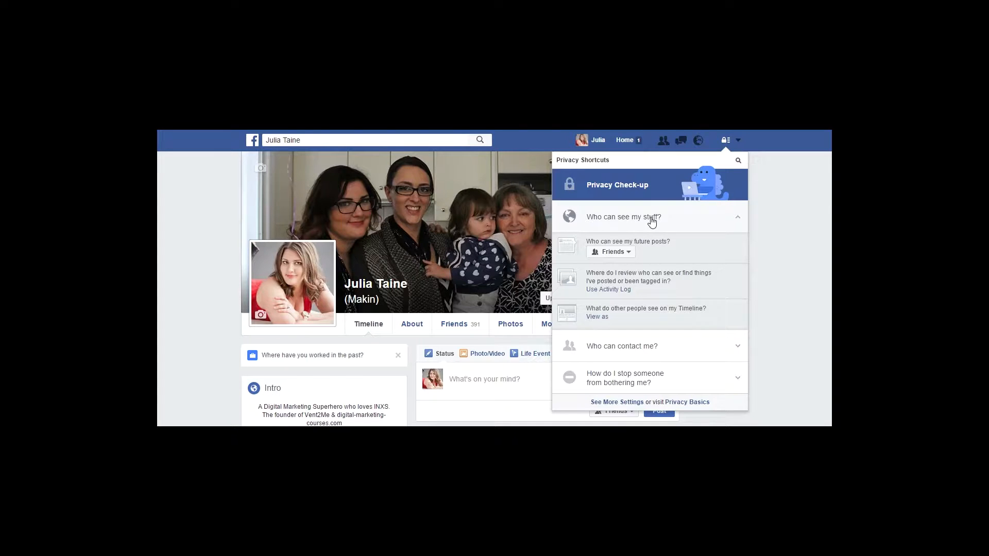
left_click(621, 346)
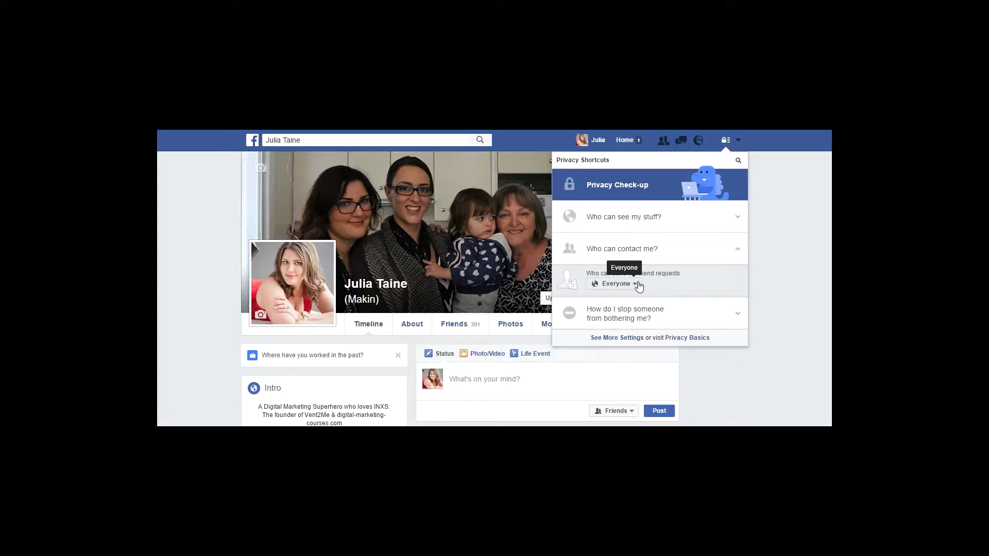
left_click(624, 280)
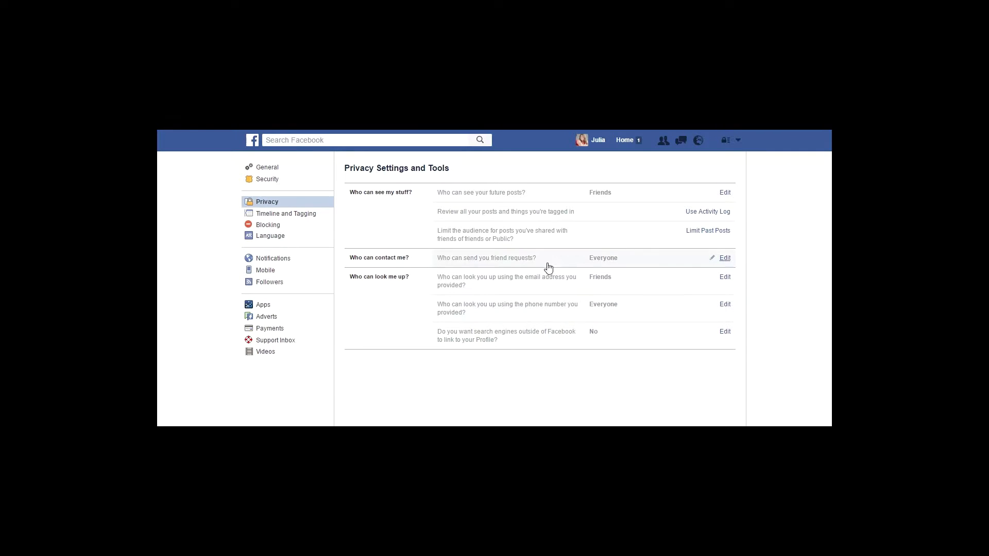
mouse_move(529, 376)
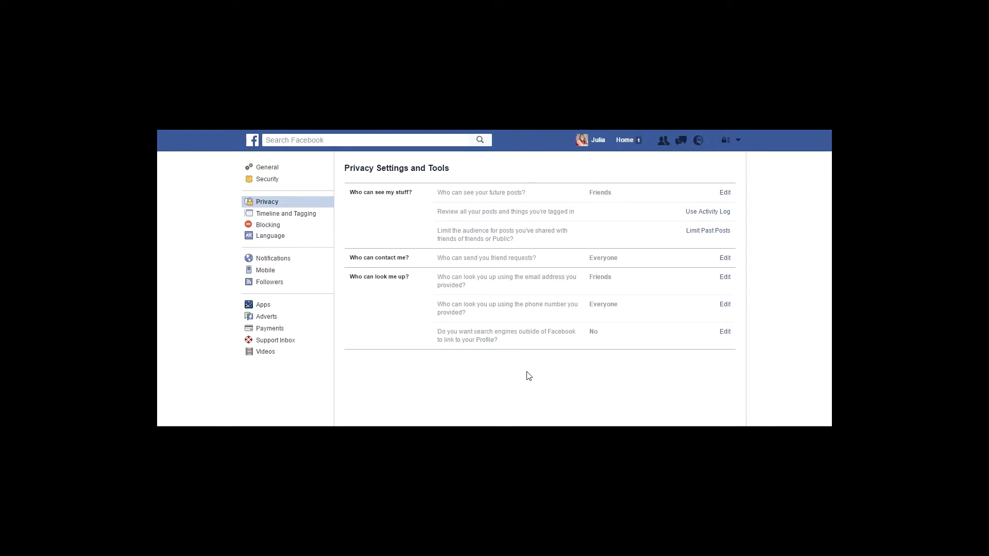
mouse_move(533, 323)
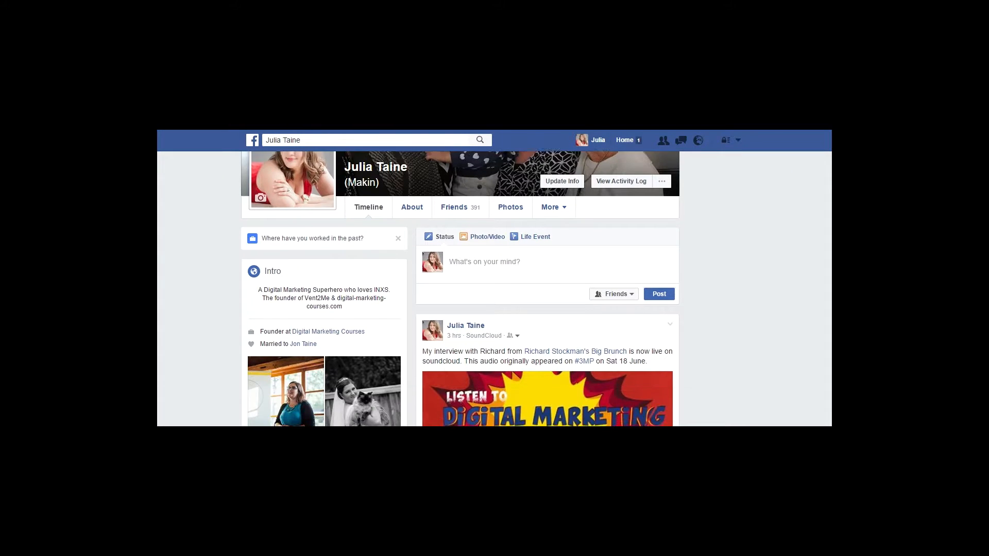
- Scroll to the SoundCloud interview post and show its Public, Friends and Only Me audience options
scroll("down", 3)
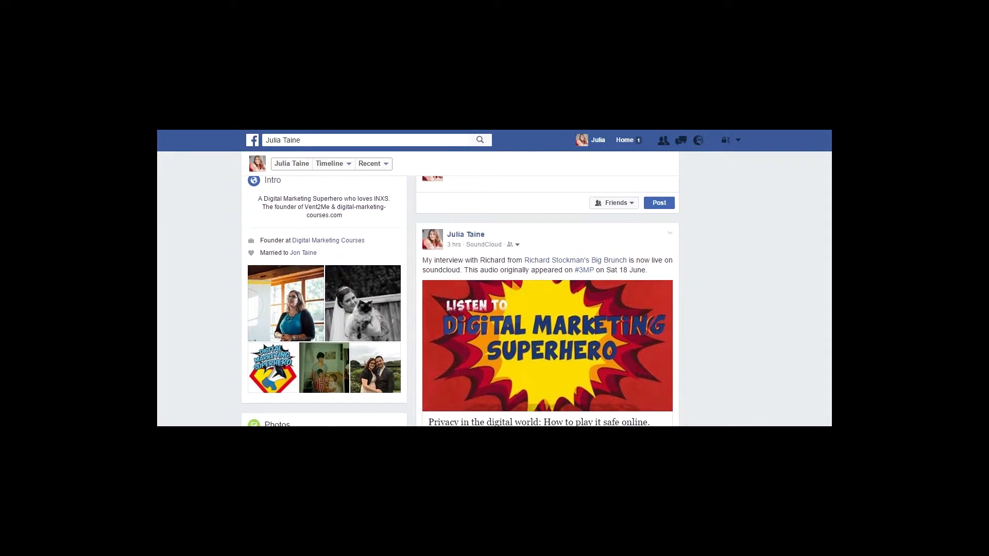
scroll("down", 3)
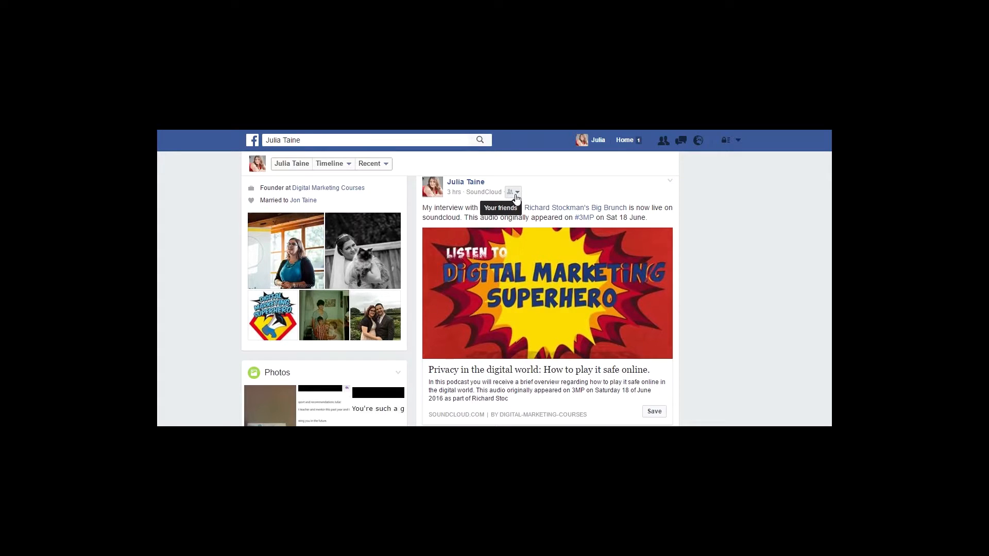
left_click(513, 192)
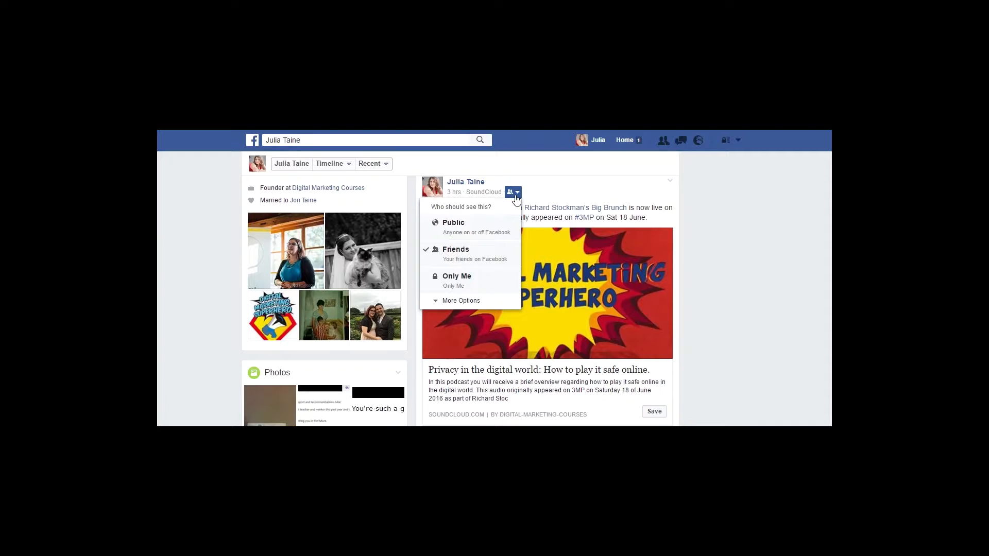
mouse_move(513, 192)
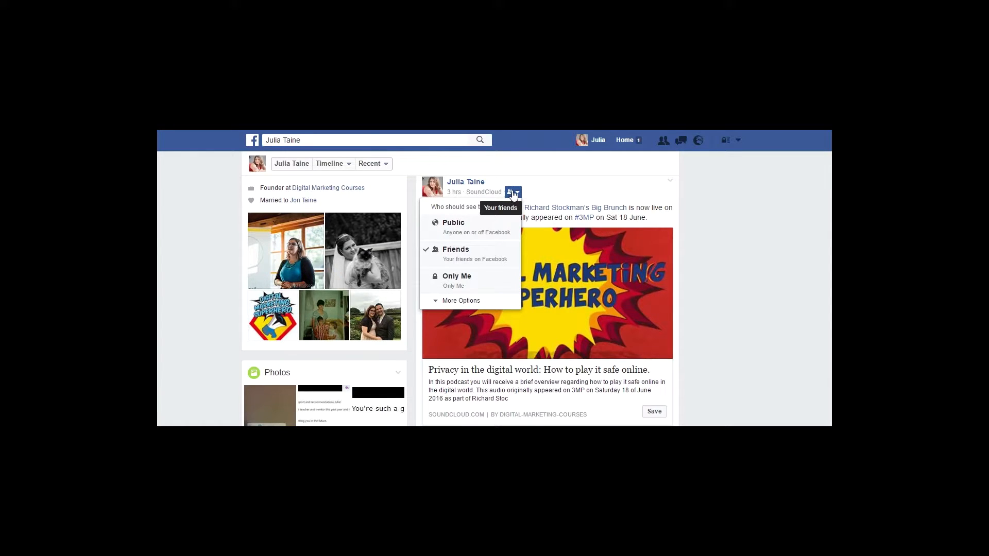
mouse_move(513, 195)
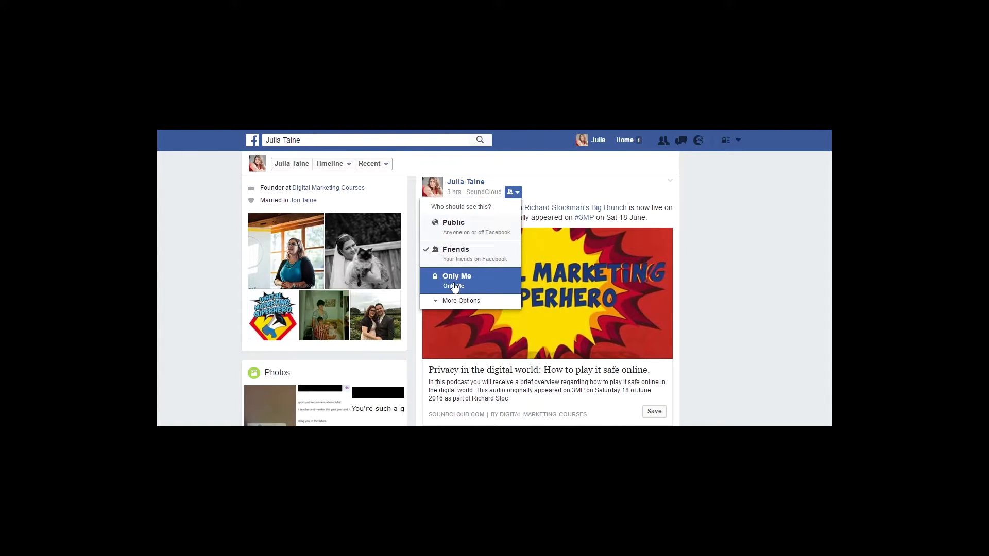
mouse_move(767, 233)
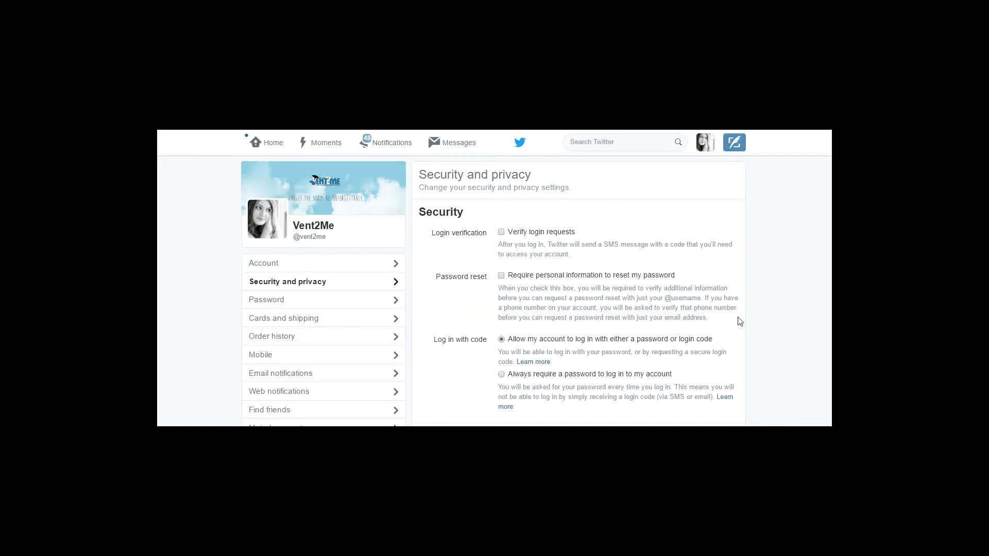
mouse_move(704, 143)
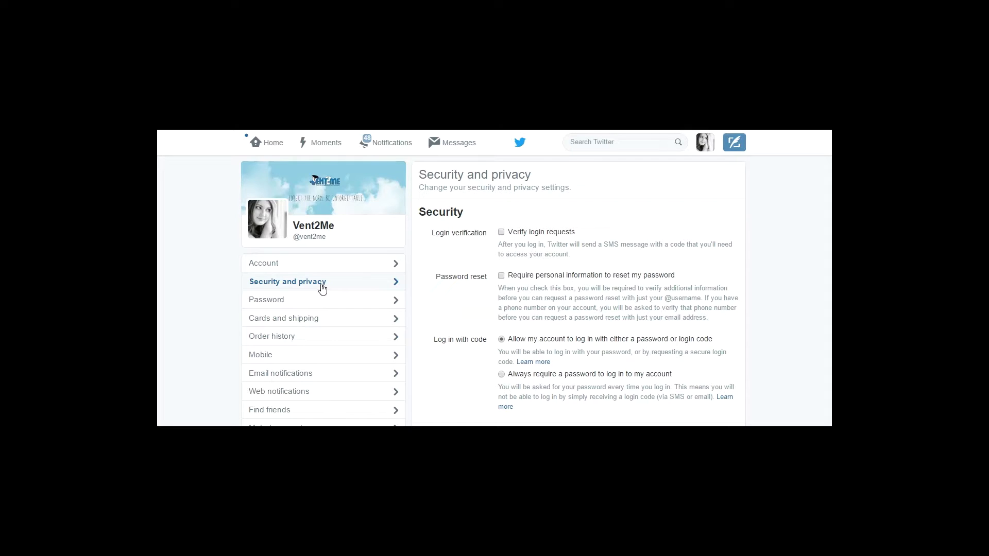
scroll("down", 3)
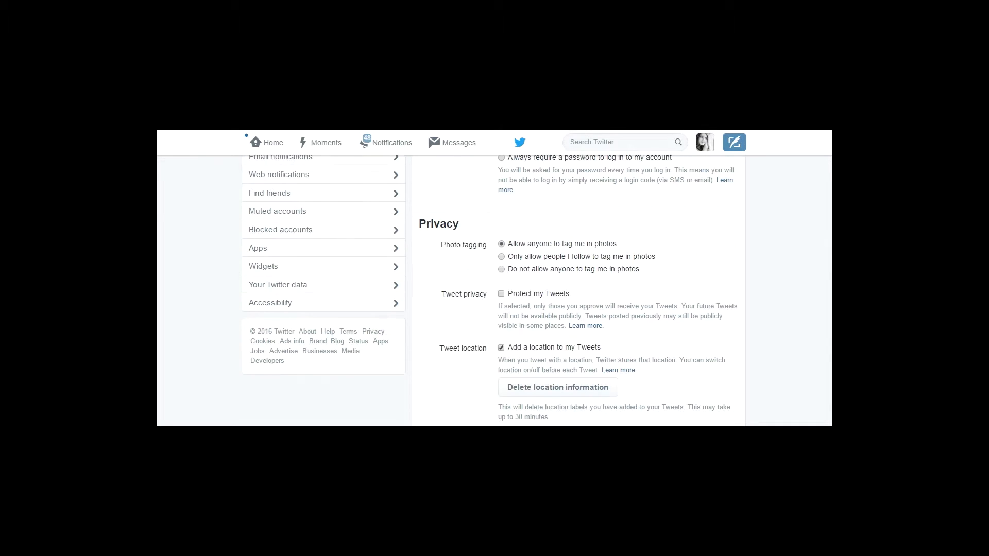
scroll("down", 3)
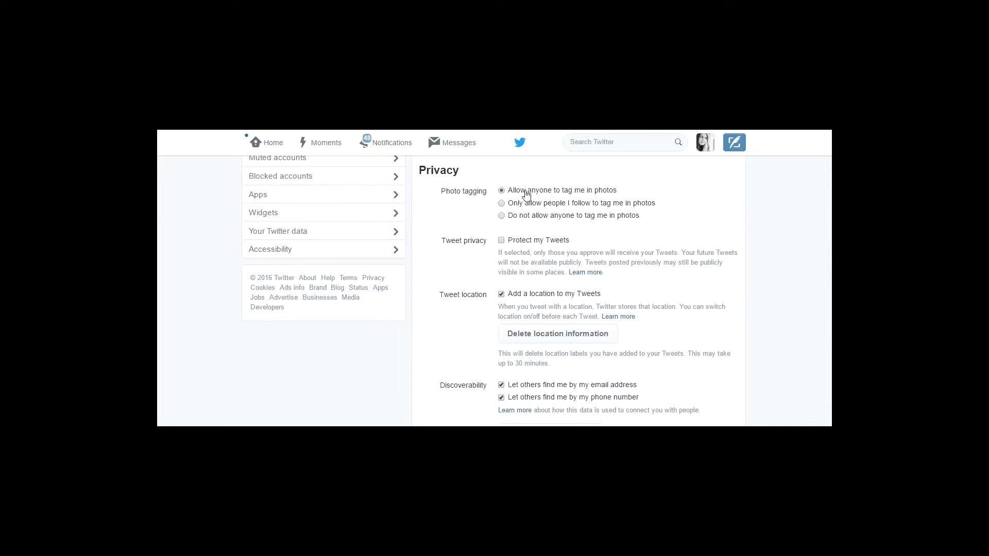
mouse_move(508, 230)
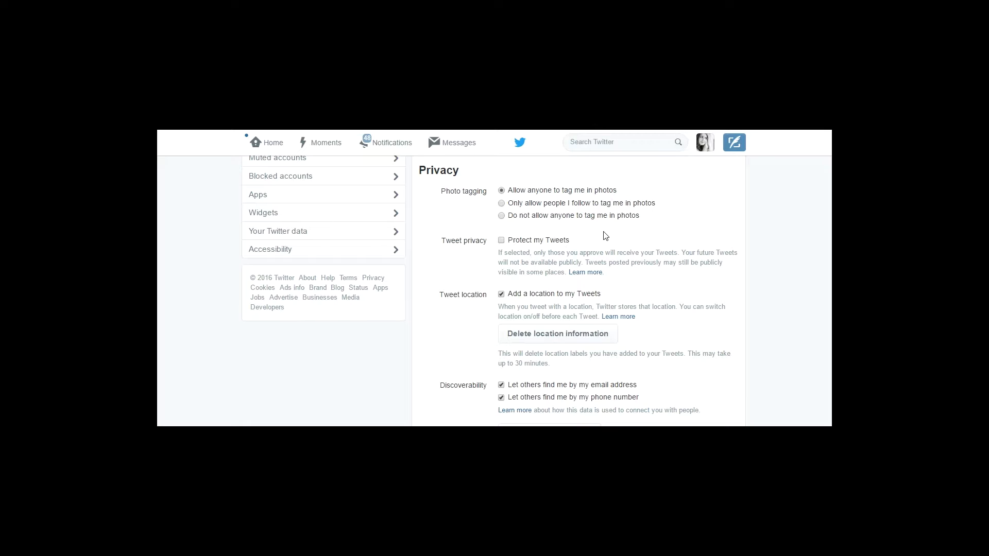
mouse_move(558, 244)
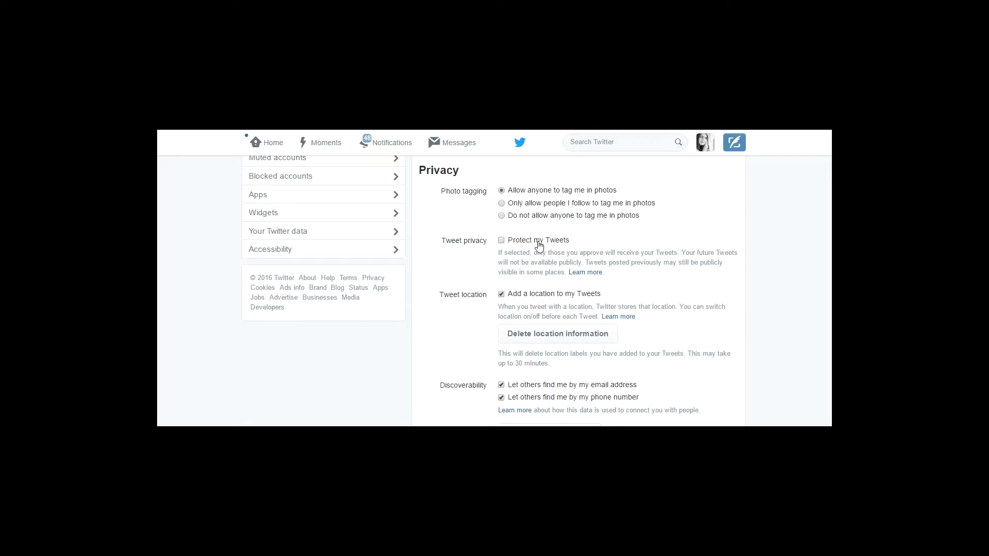
mouse_move(718, 296)
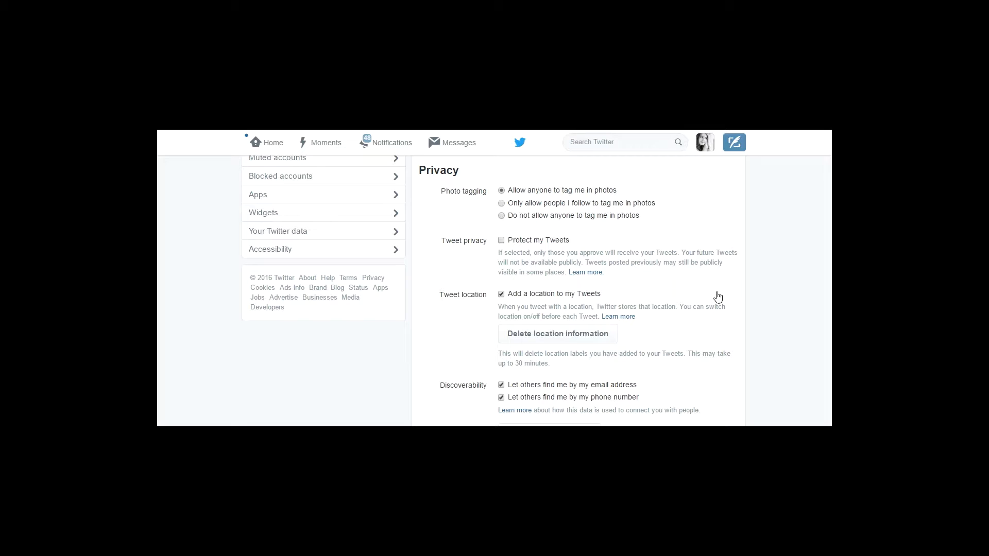
scroll("down", 3)
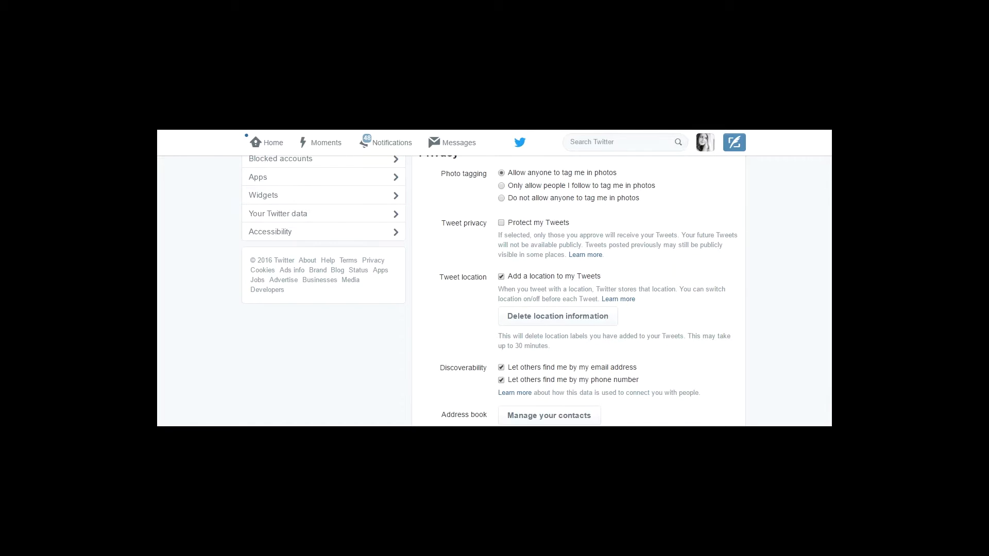
scroll("down", 3)
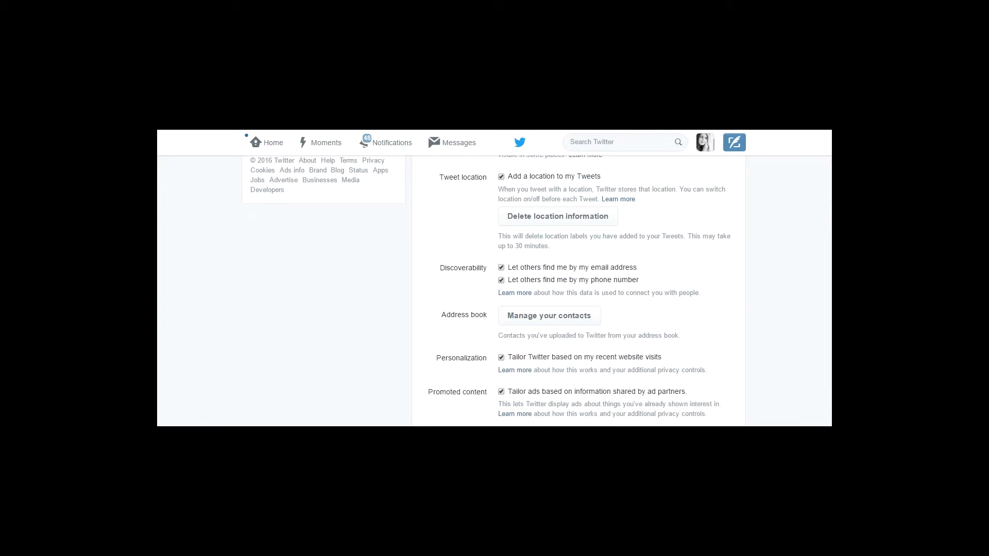
scroll("down", 3)
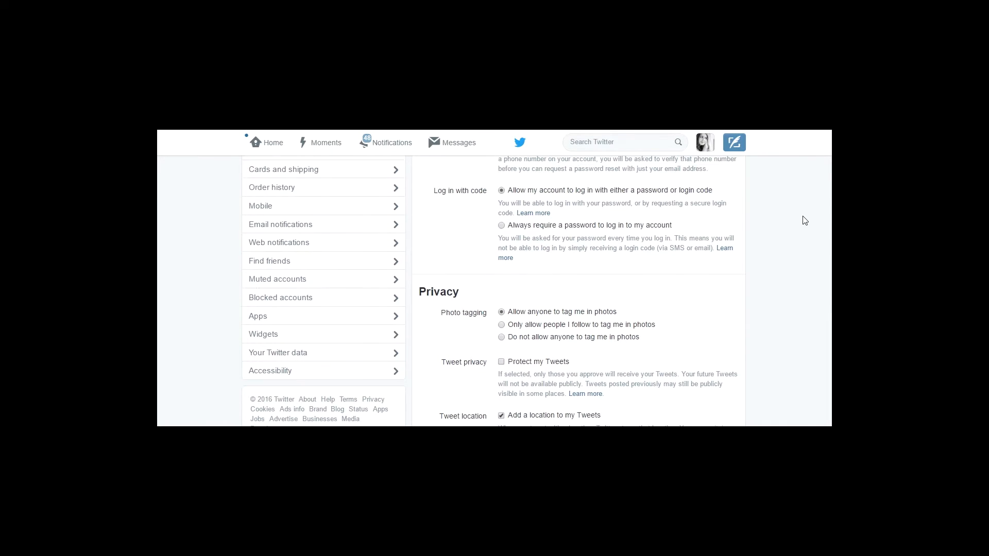
scroll("down", 3)
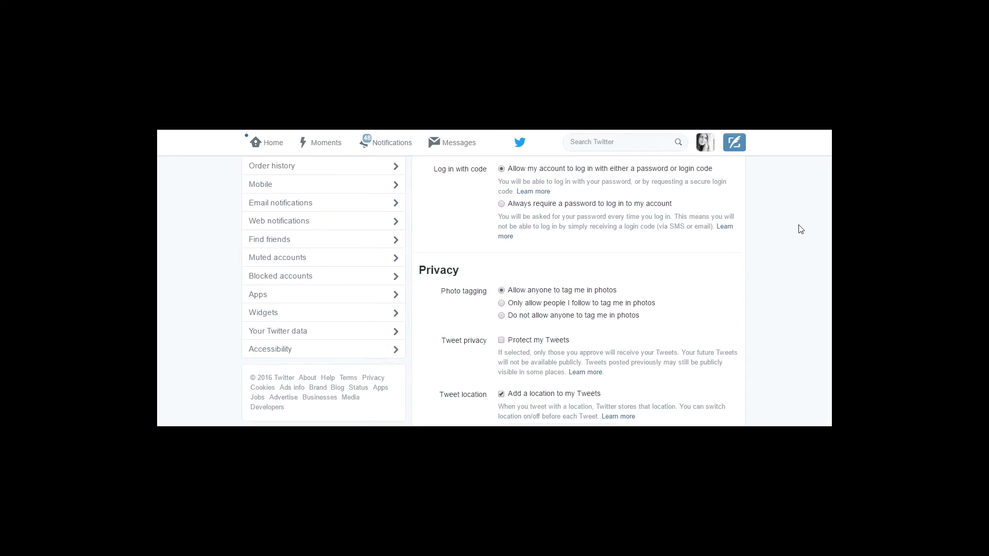
scroll("down", 3)
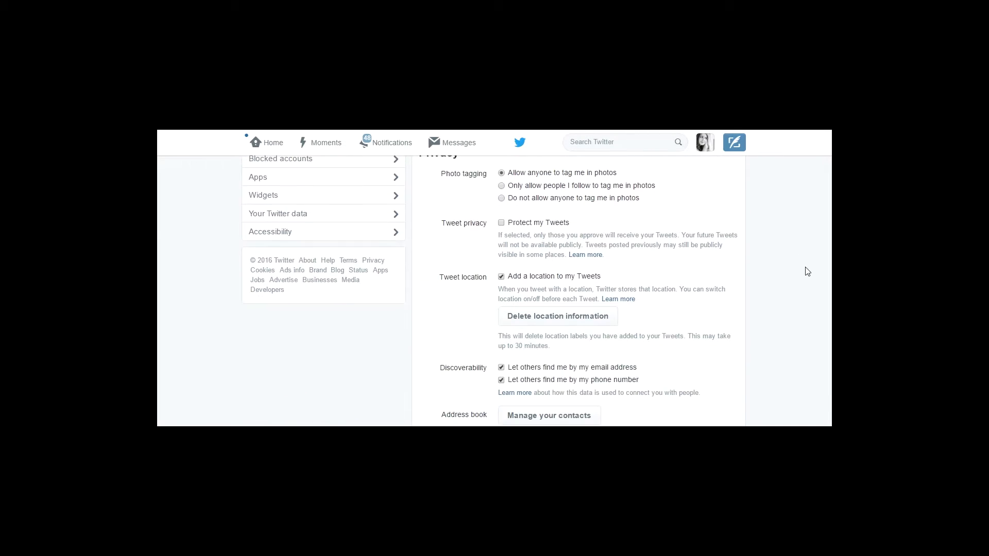
scroll("down", 3)
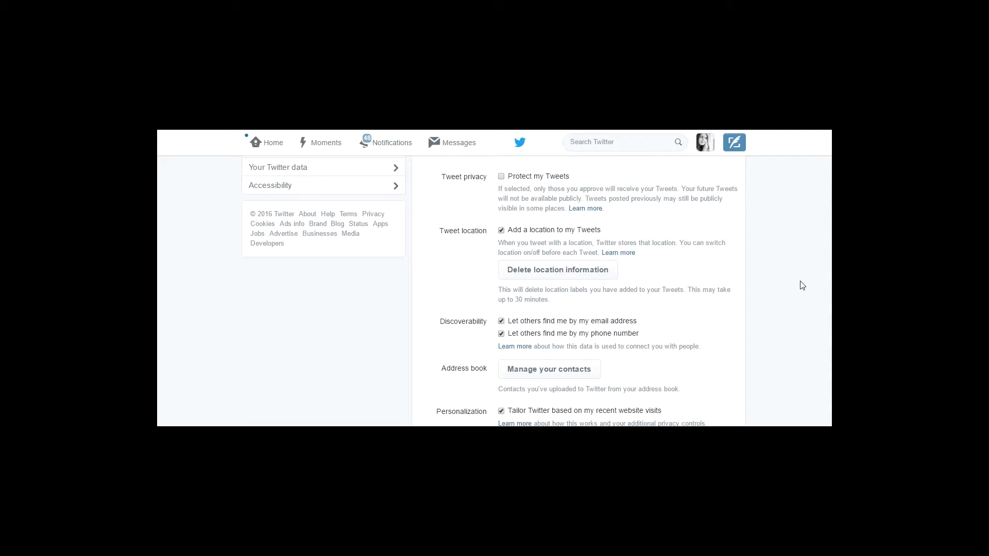
scroll("down", 3)
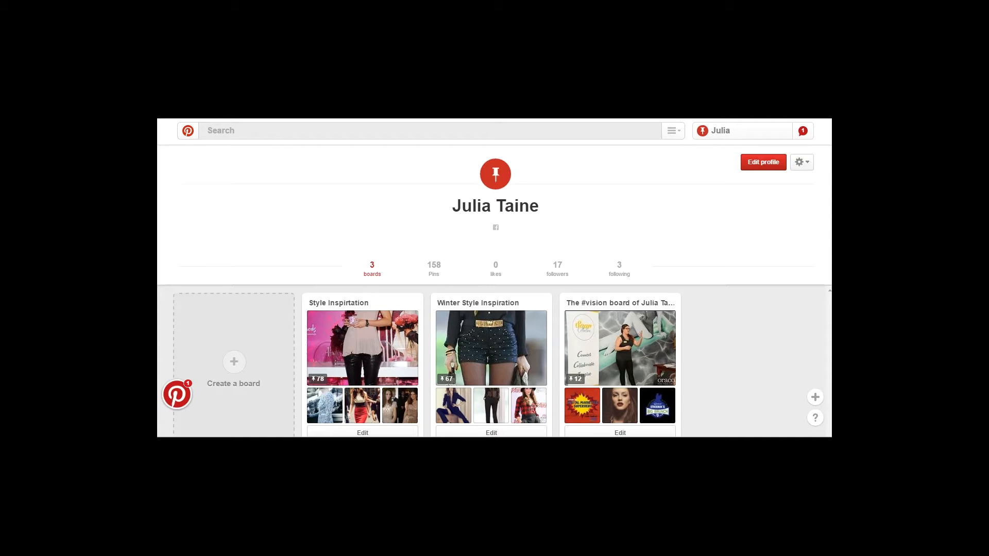
mouse_move(829, 180)
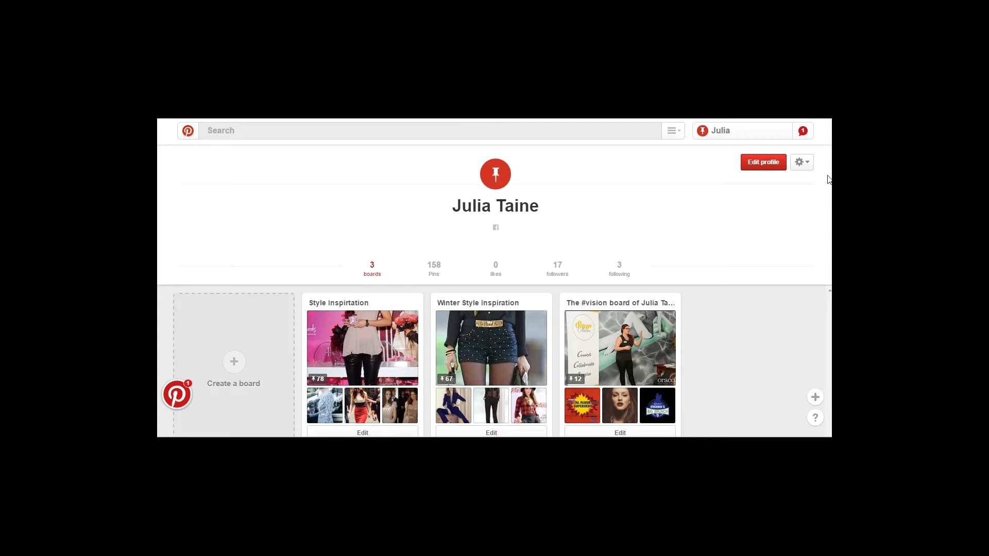
- Open Pinterest's Account basics settings from the profile gear menu
left_click(801, 162)
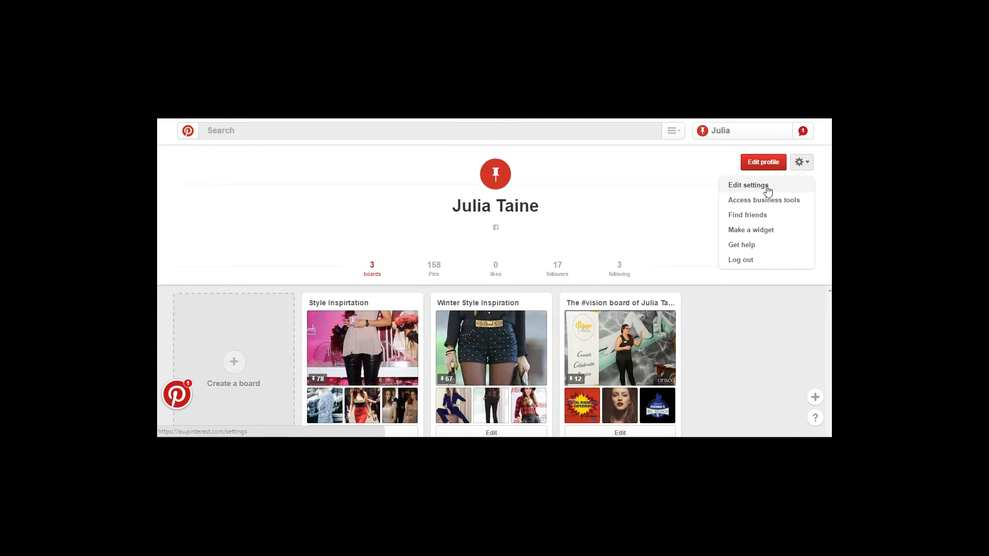
left_click(749, 185)
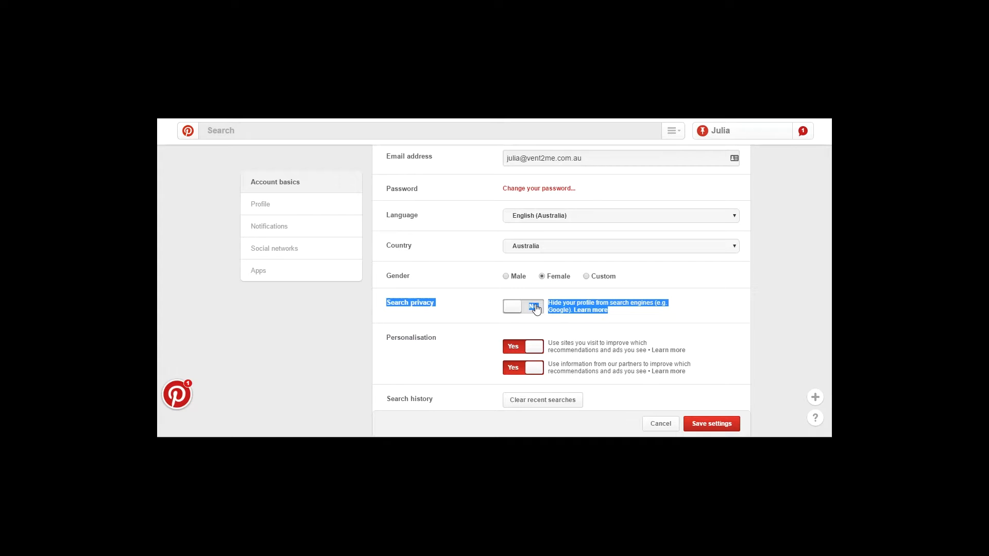
- Return to the Pinterest profile and open the vision board with its 12 pins
left_click(534, 307)
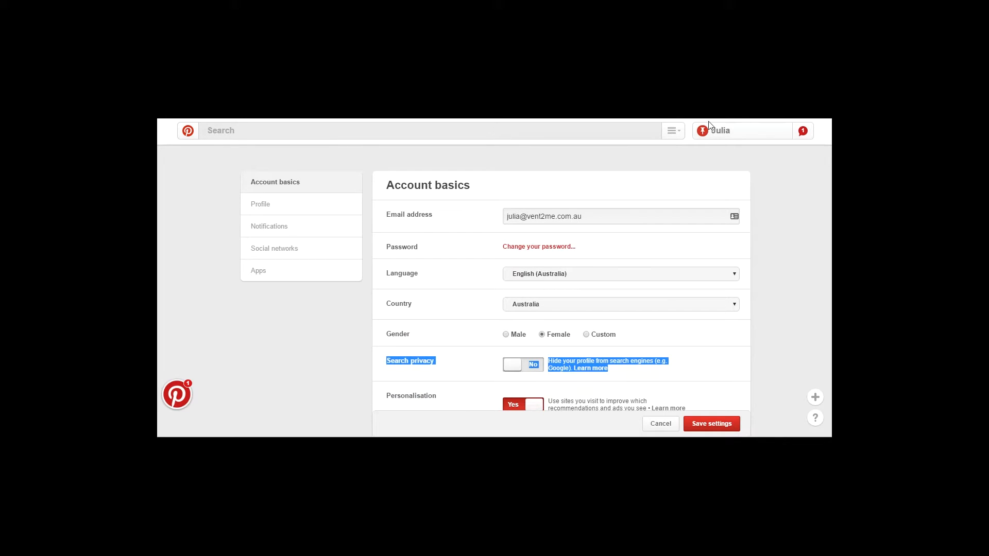
left_click(720, 130)
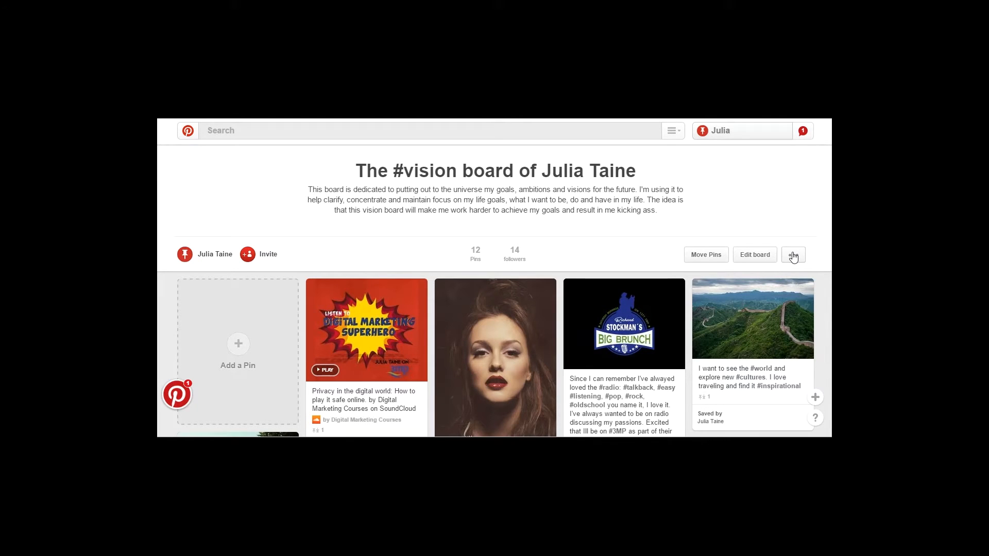
- Review the vision board's Secret toggle in Edit your board, ending on an Instagram profile
left_click(794, 255)
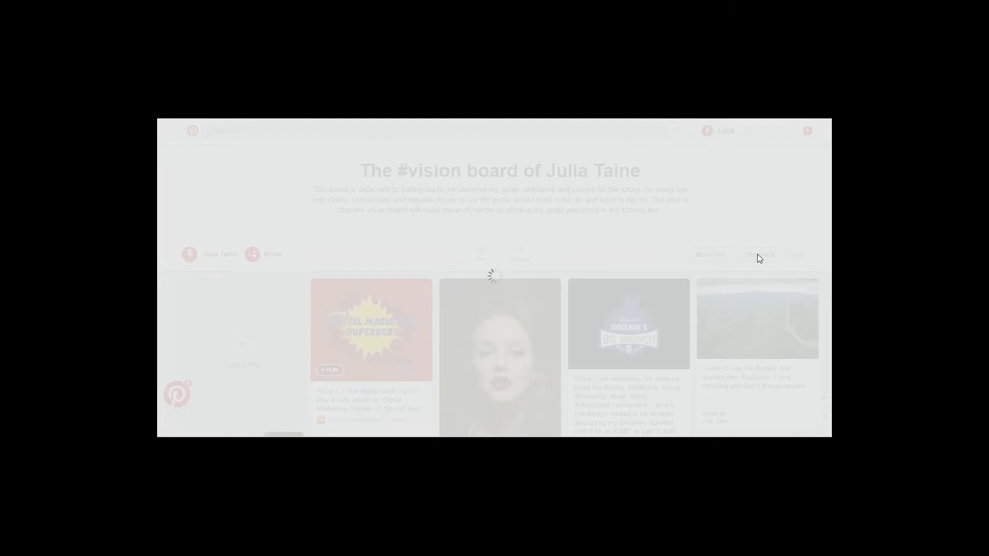
left_click(759, 255)
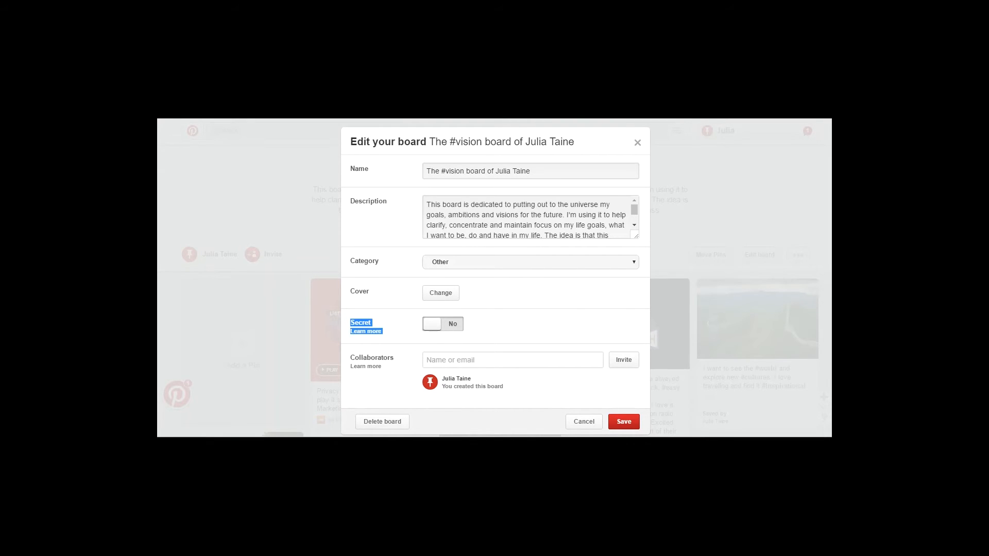
left_click(582, 422)
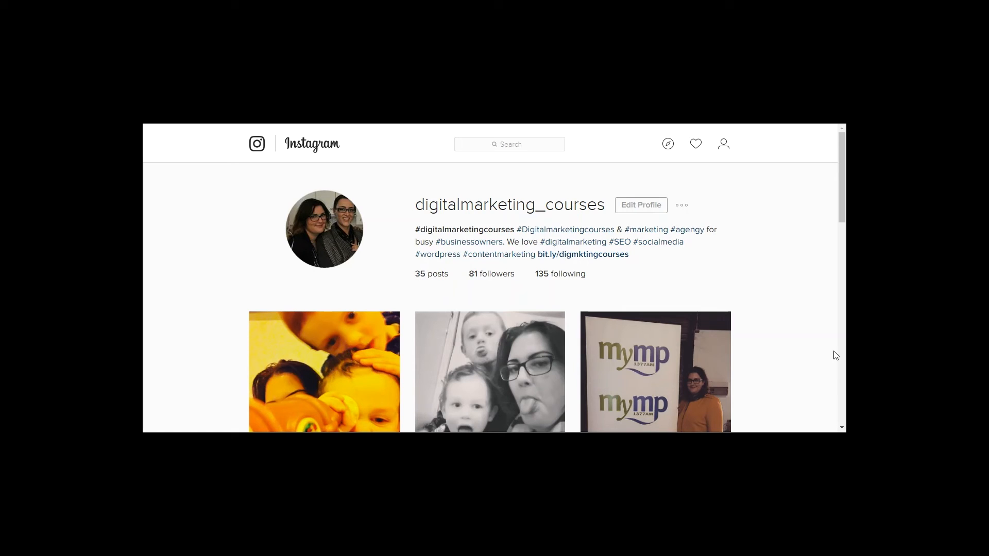
mouse_move(657, 150)
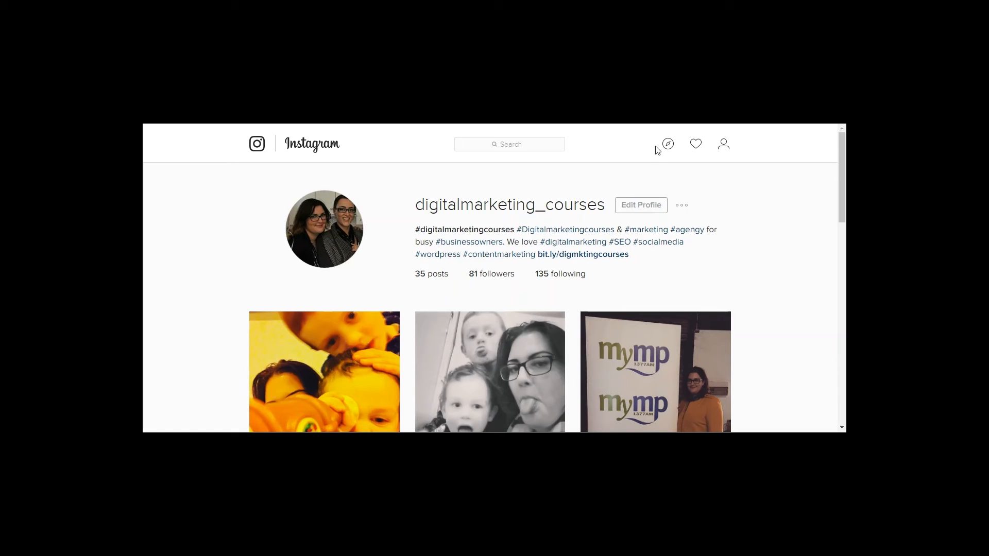